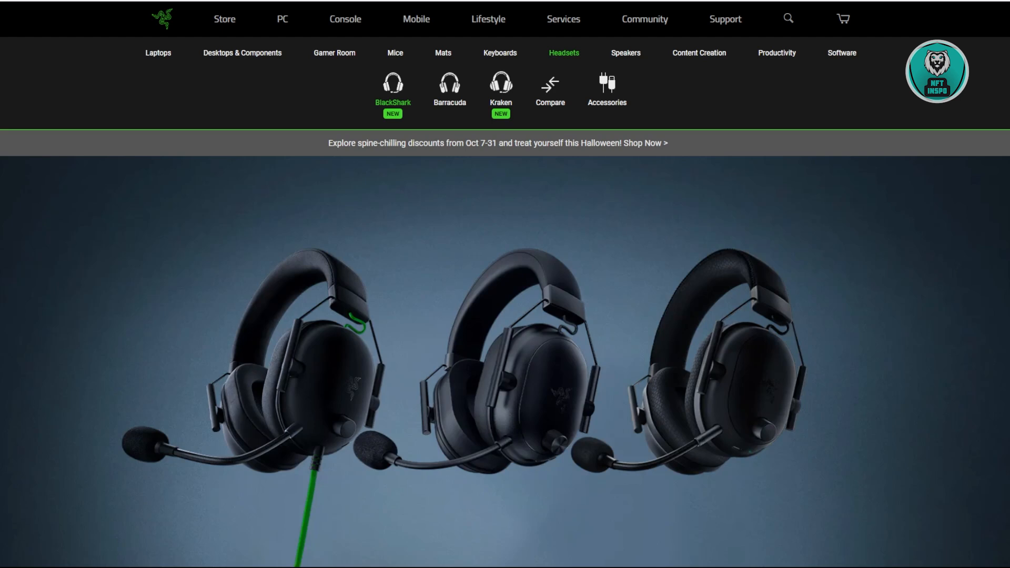
mouse_move(334, 115)
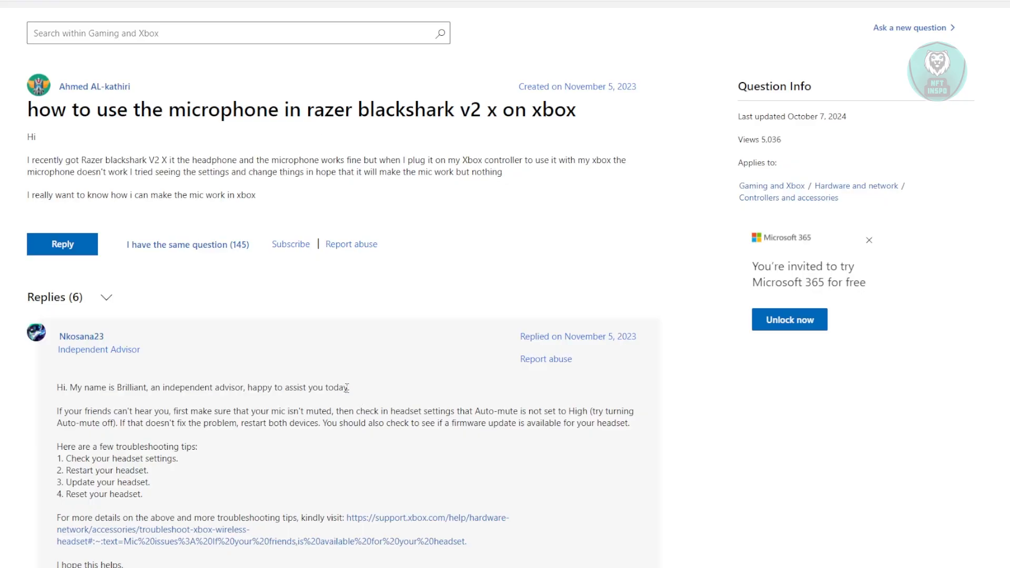
scroll("down", 3)
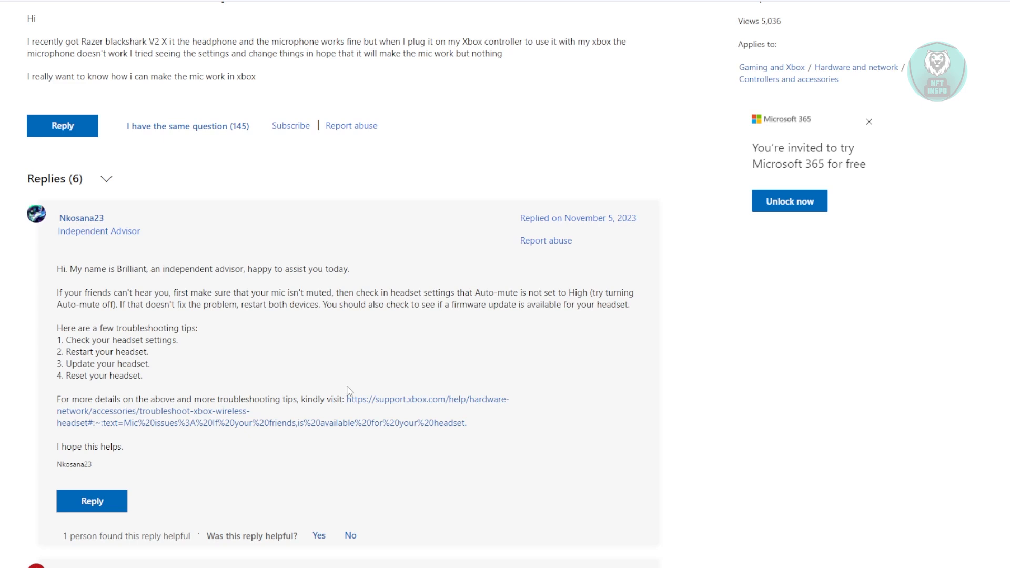
mouse_move(446, 322)
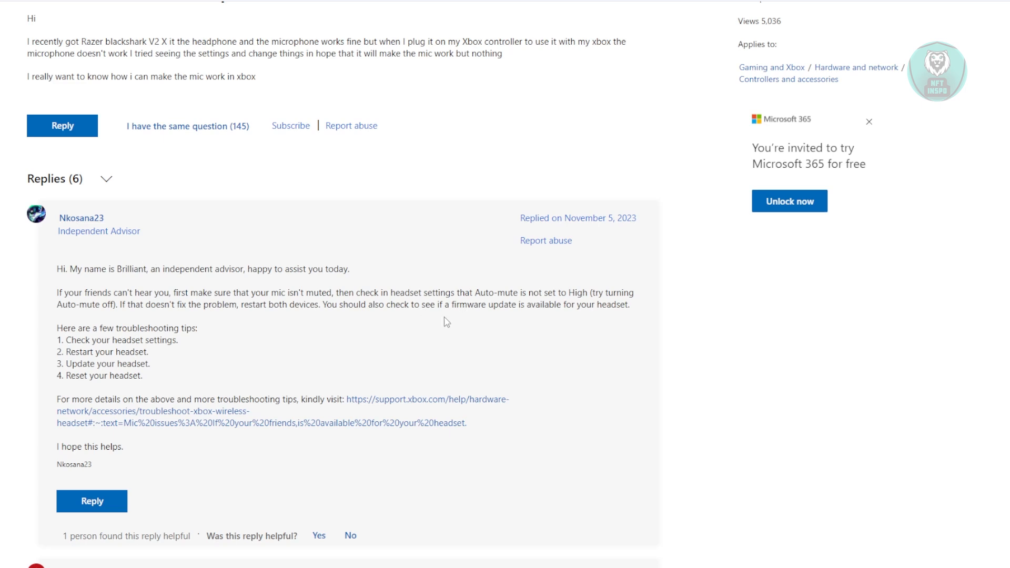
mouse_move(351, 318)
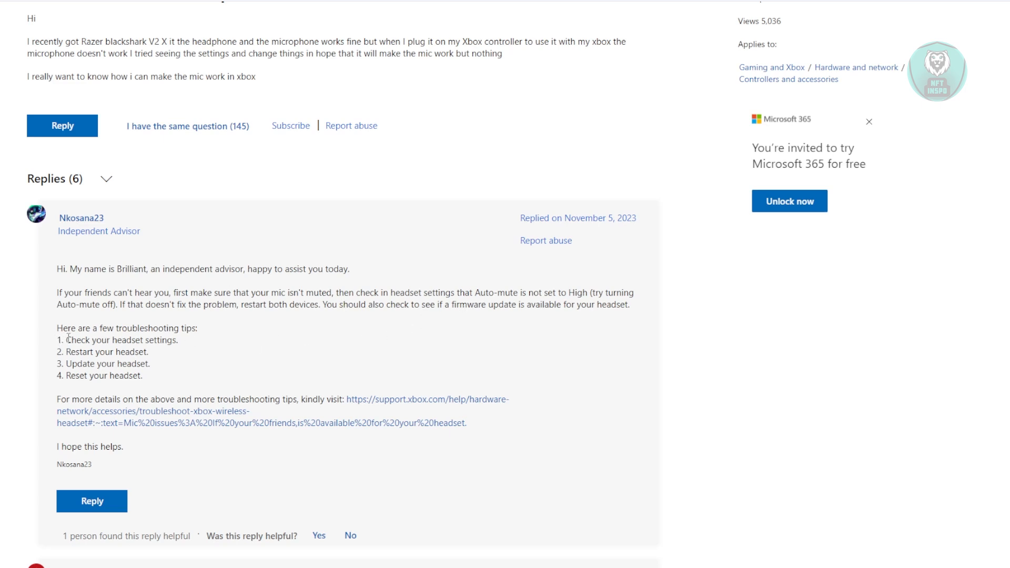
double_click(119, 340)
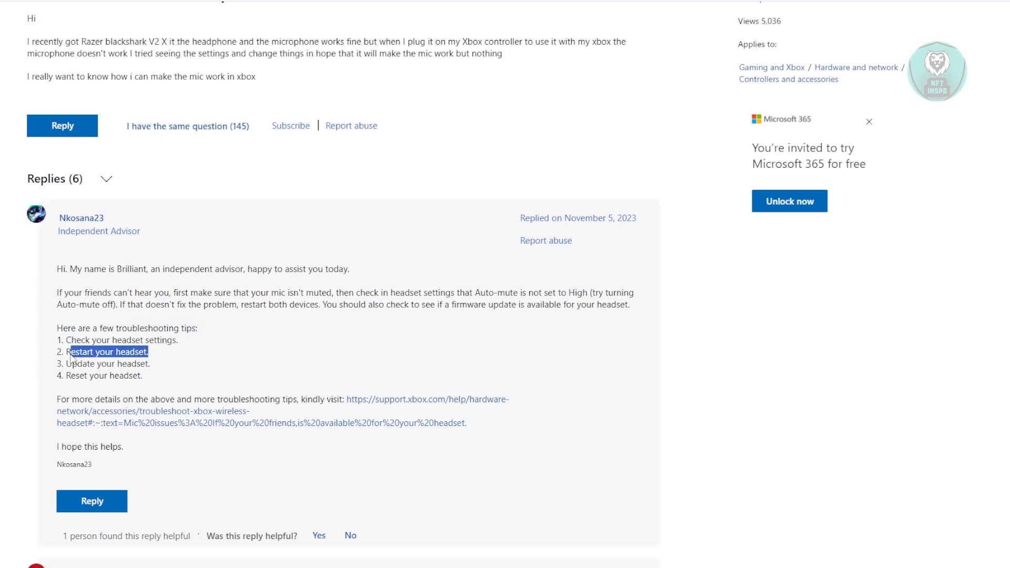
double_click(108, 363)
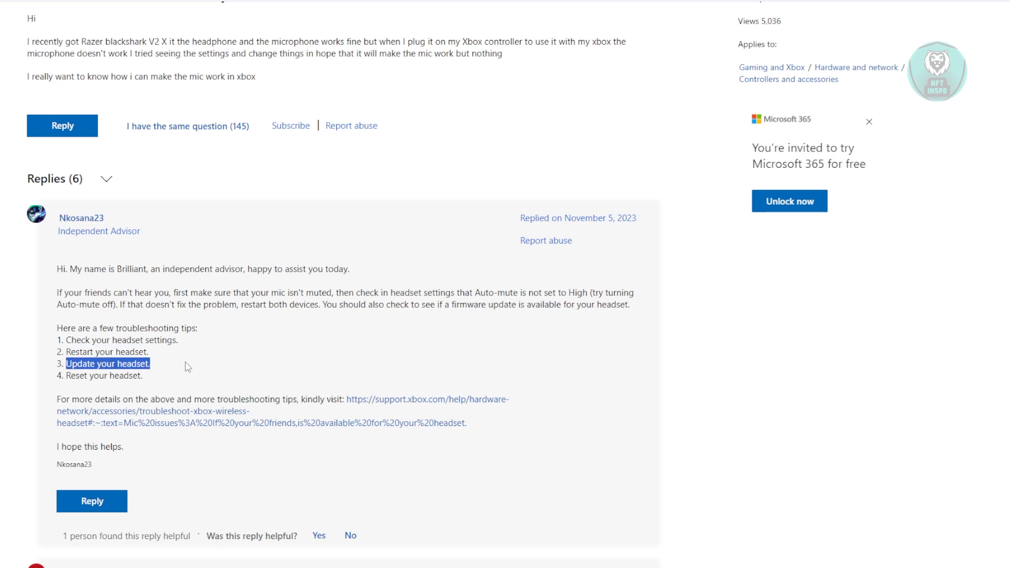
mouse_move(159, 374)
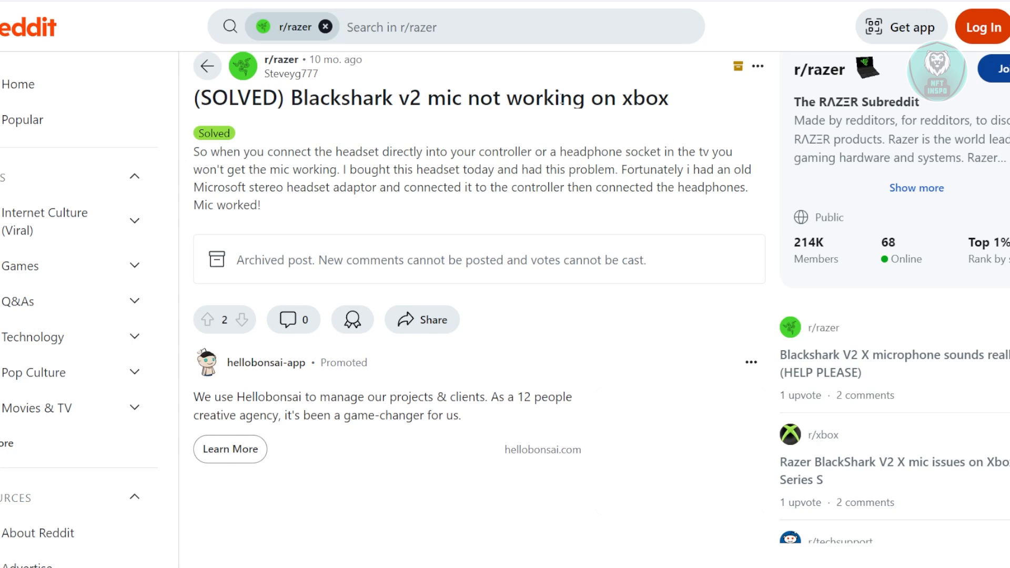
mouse_move(397, 209)
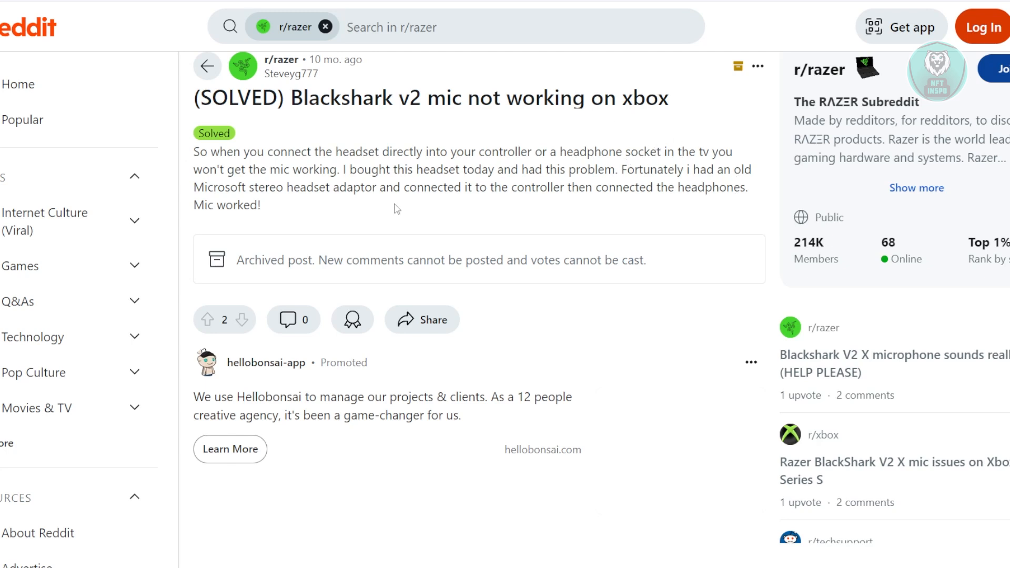
mouse_move(225, 190)
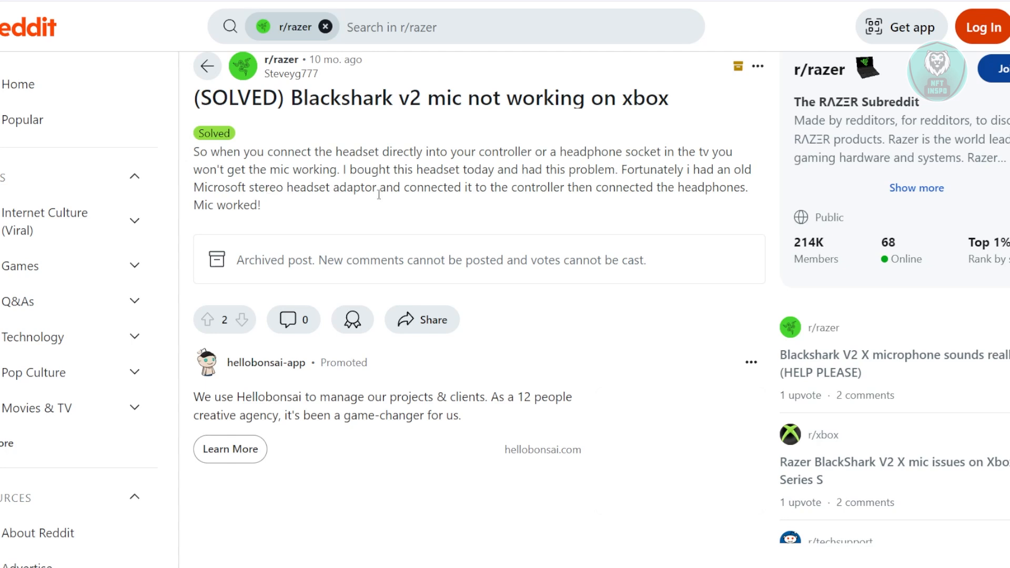
mouse_move(380, 194)
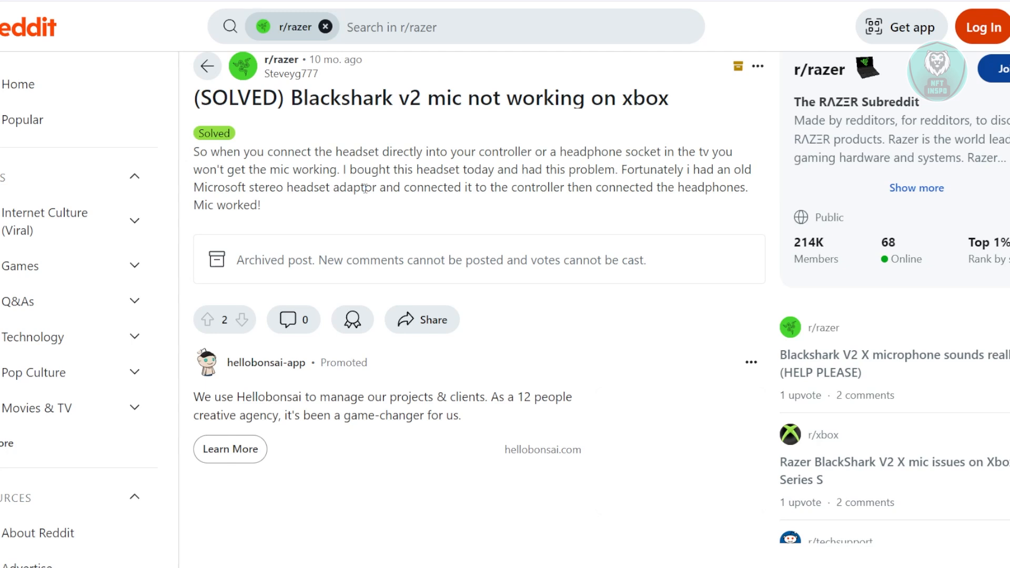
mouse_move(484, 156)
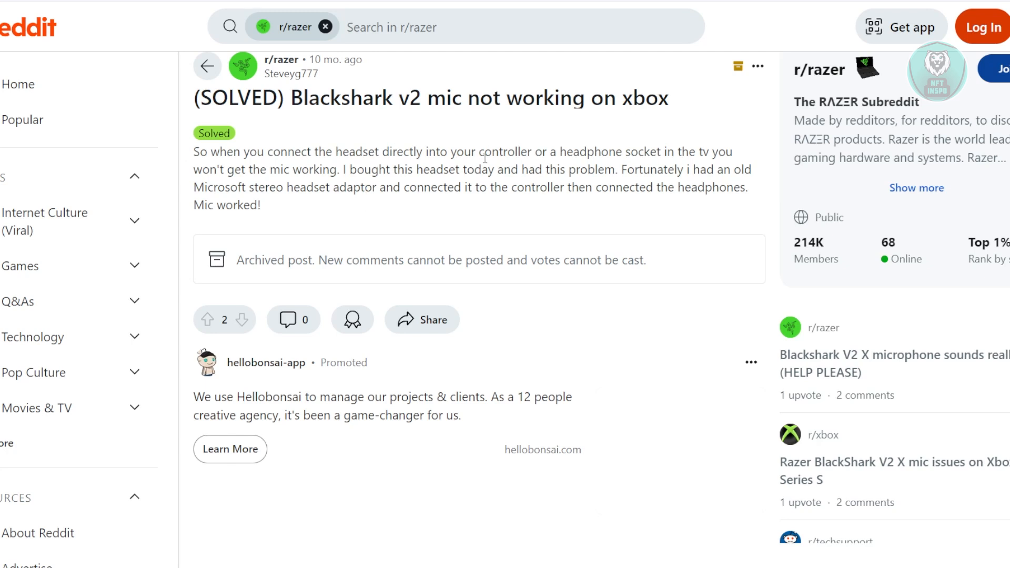
mouse_move(476, 200)
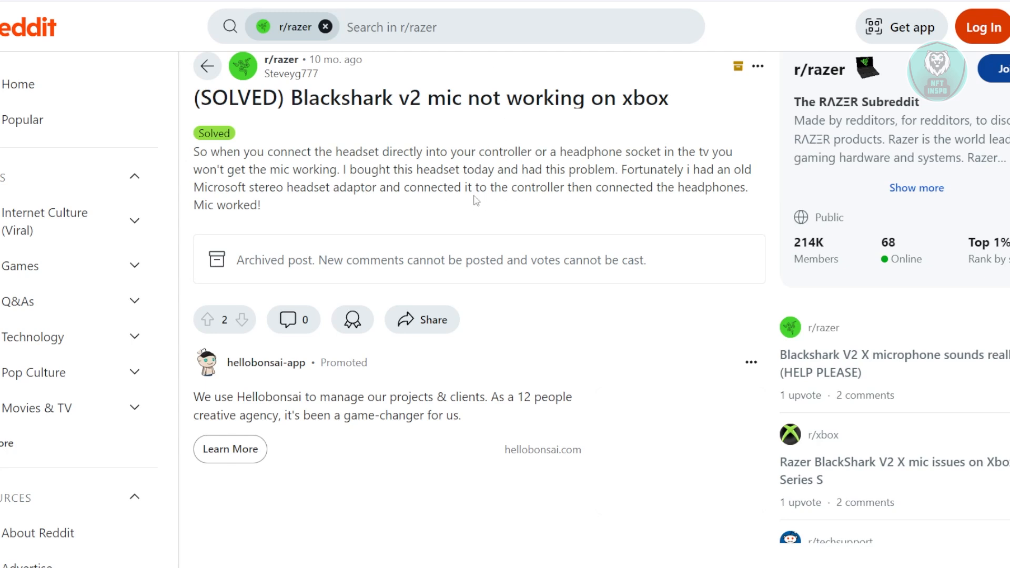